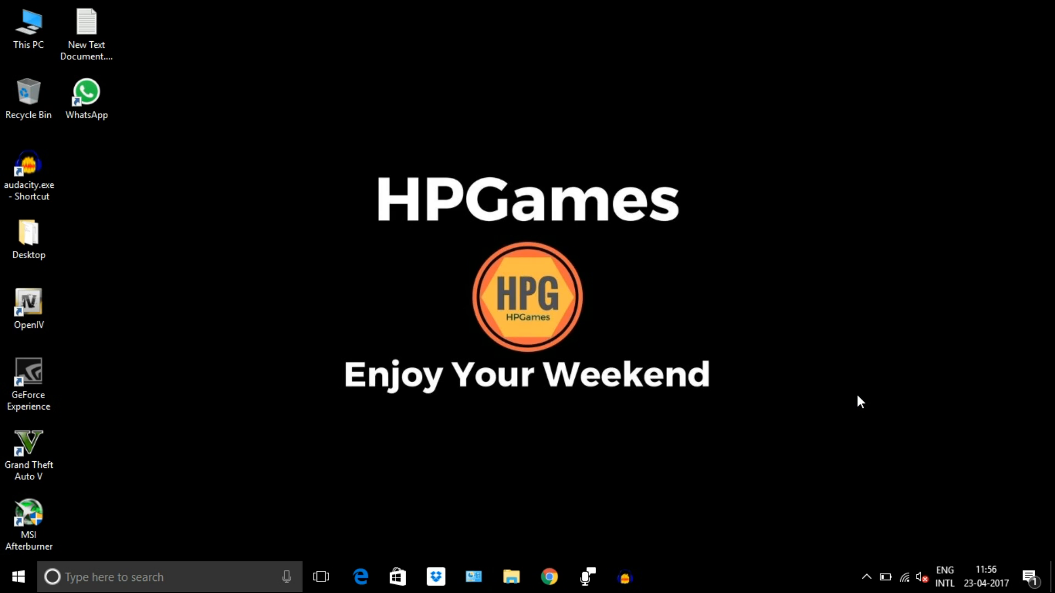
mouse_move(925, 575)
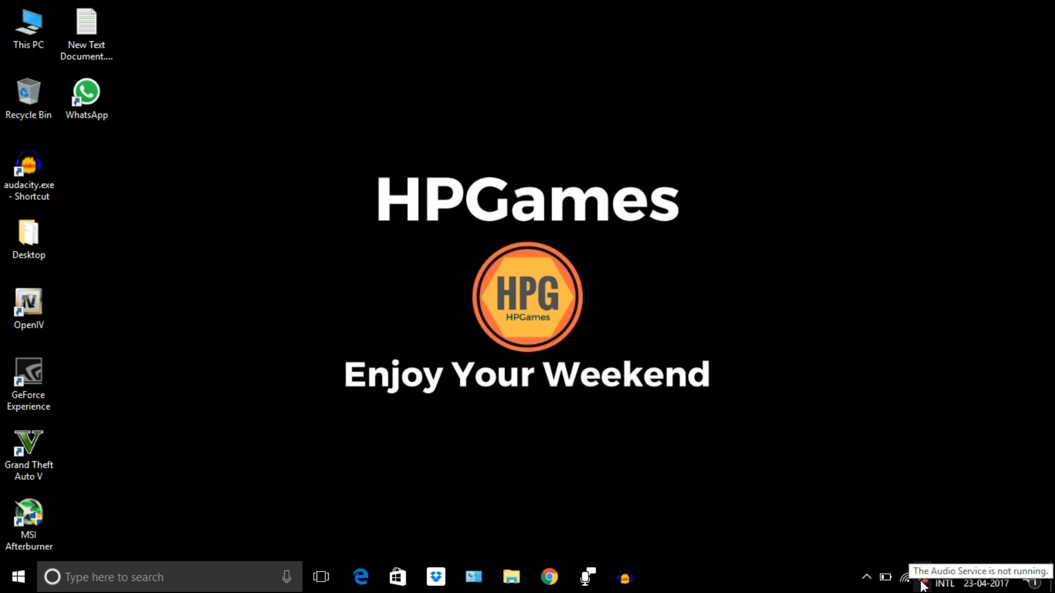
Step: Check the taskbar sound options, then switch to the HPGames YouTube channel page
right_click(927, 585)
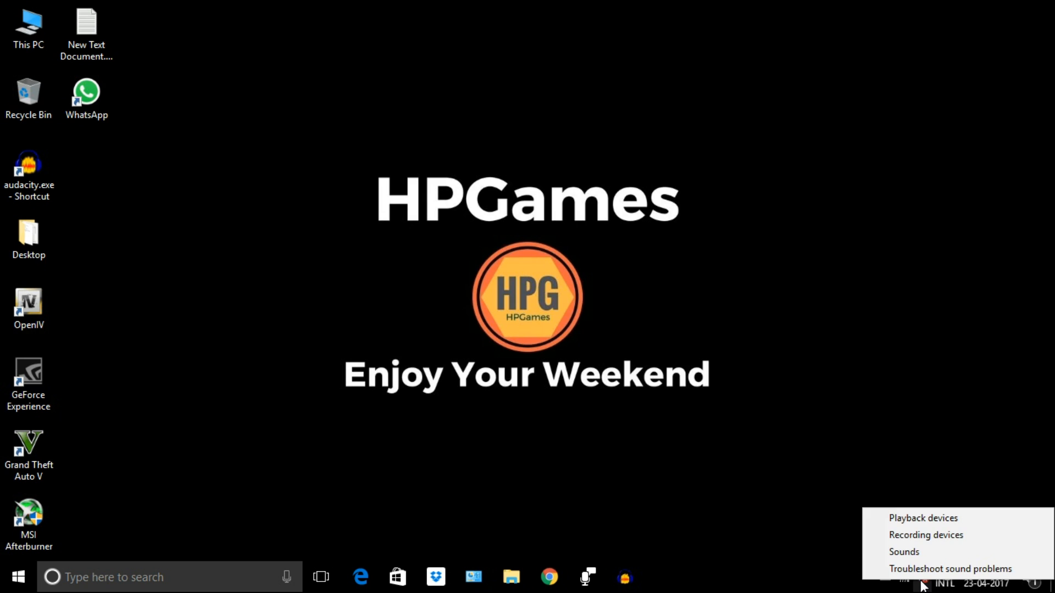
click(921, 479)
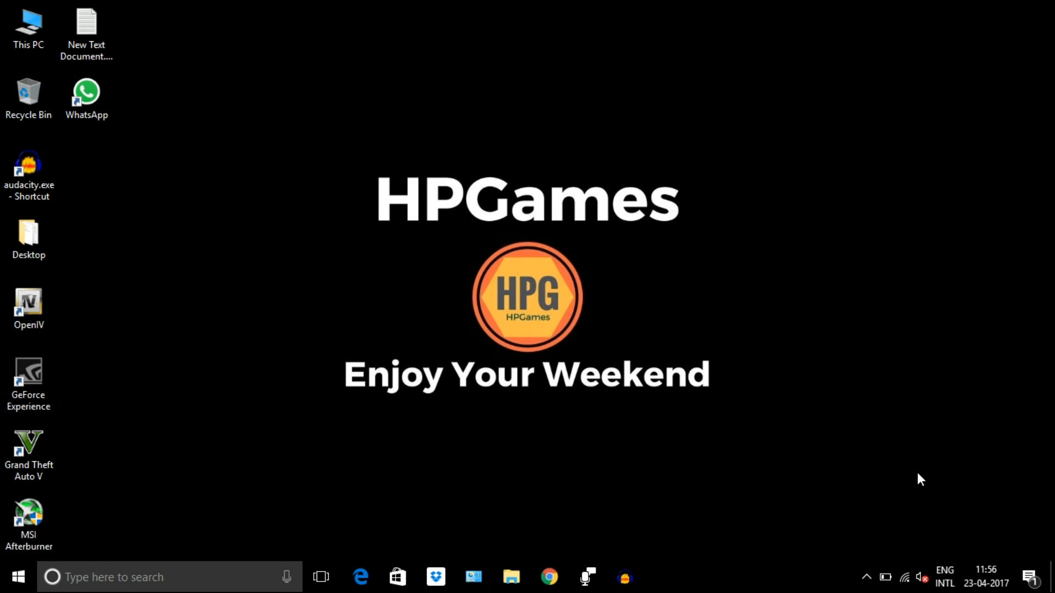
click(137, 576)
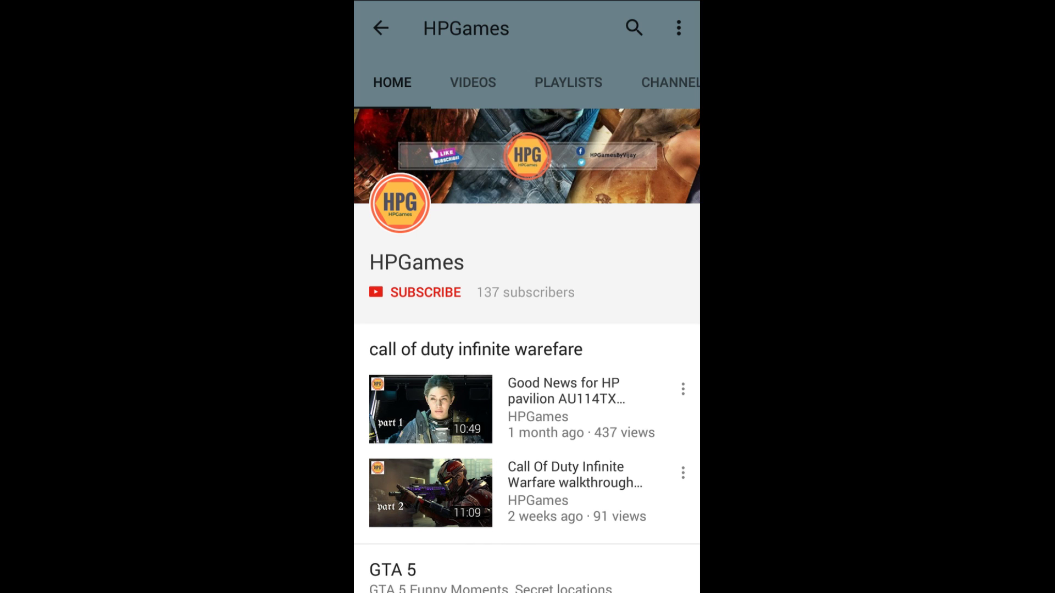
Step: Subscribe to the HPGames channel and turn on its notification bell
click(424, 292)
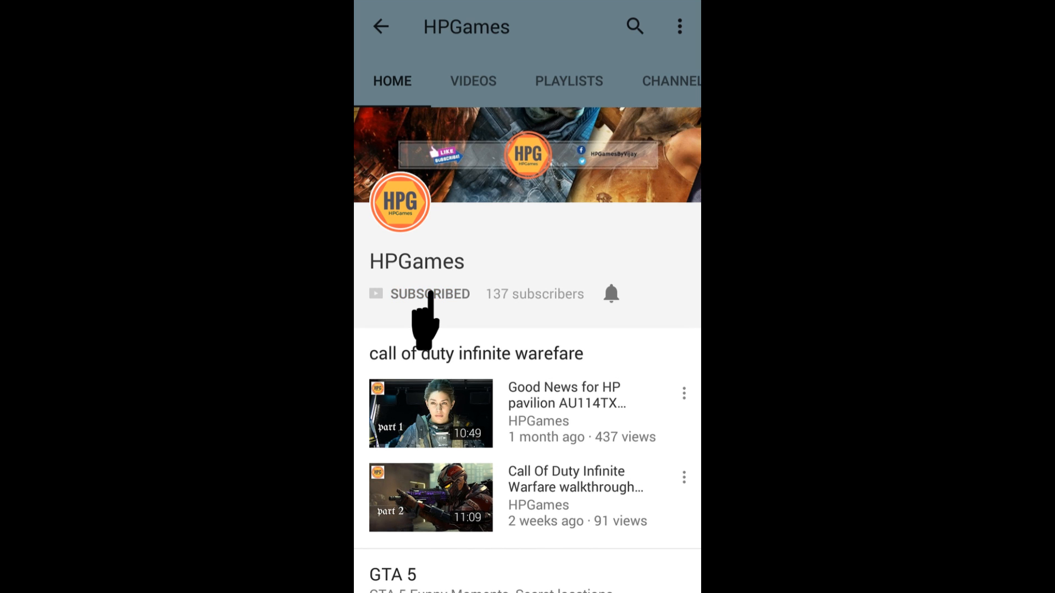
click(613, 294)
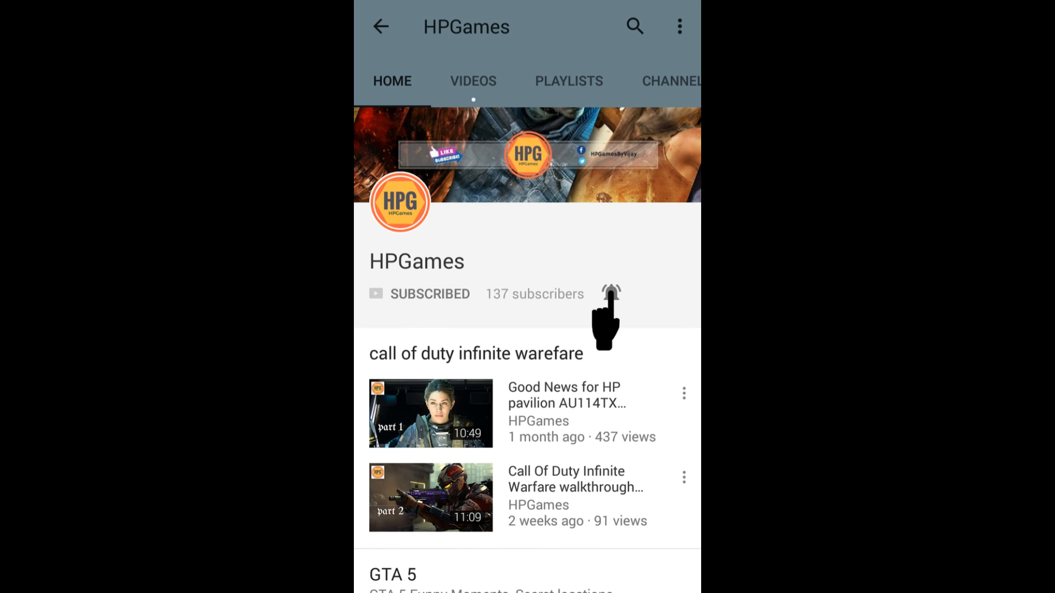
click(611, 295)
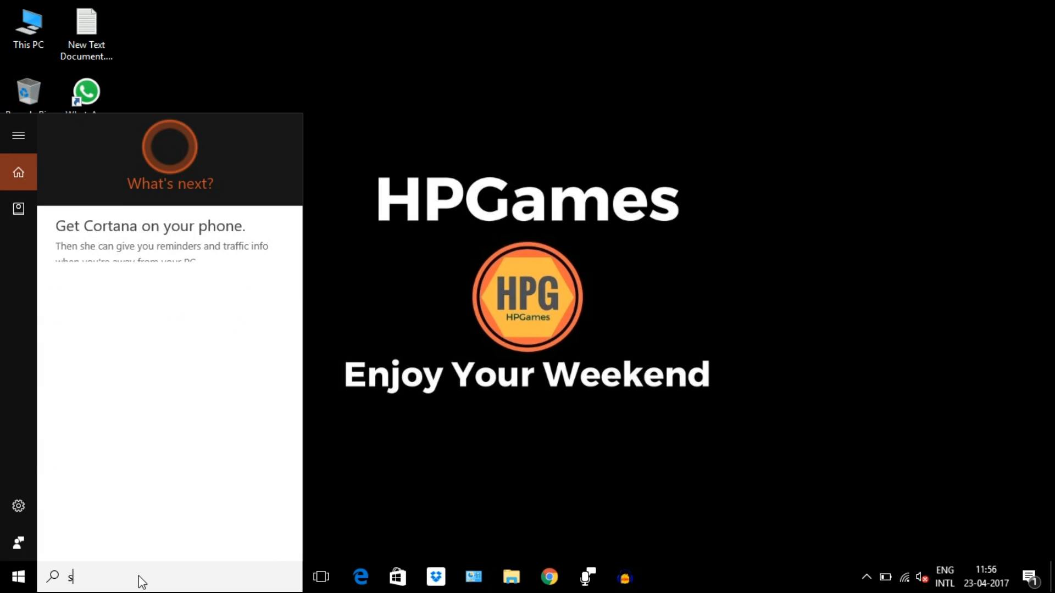
Step: Launch the Services app from the taskbar search for 'services'
text(services)
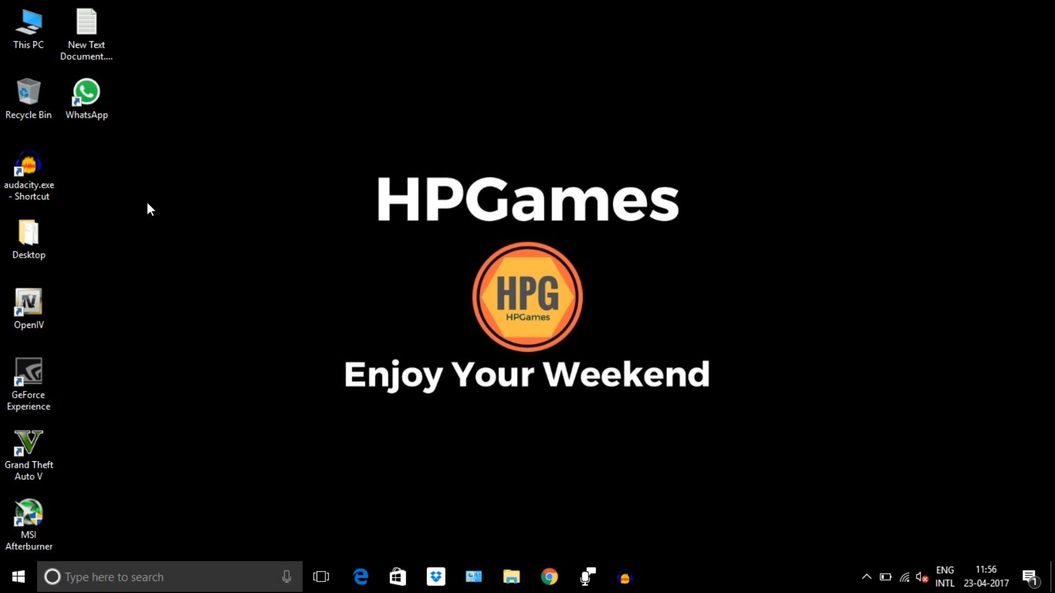
click(662, 576)
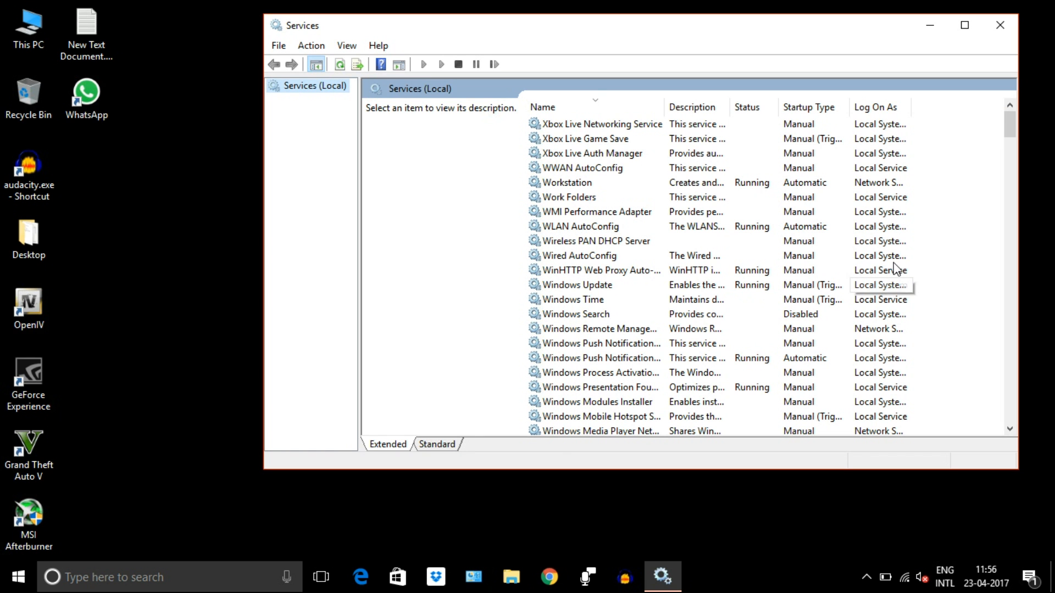
mouse_move(1030, 126)
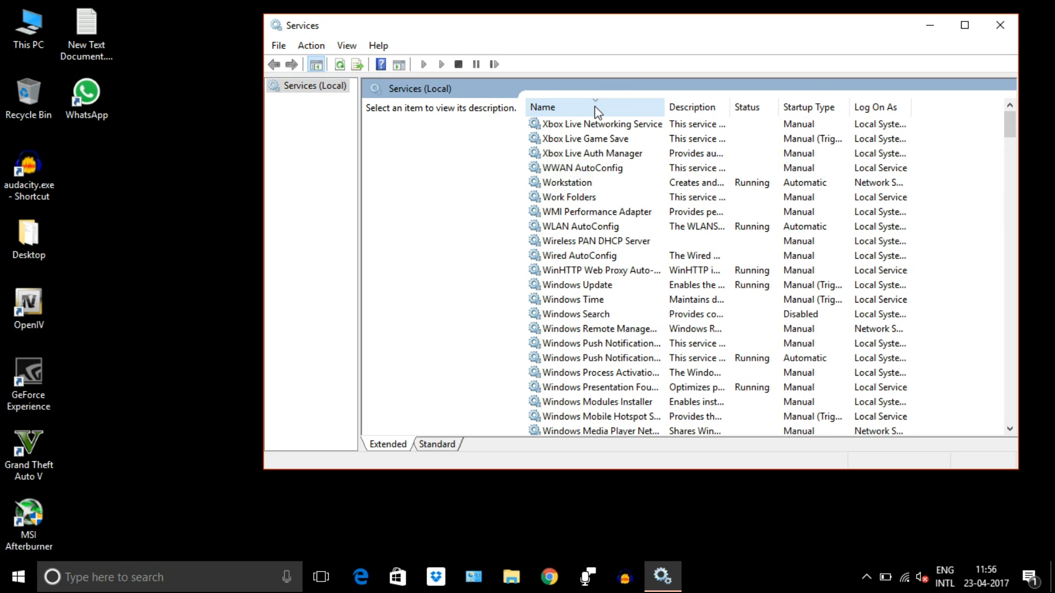
mouse_move(611, 288)
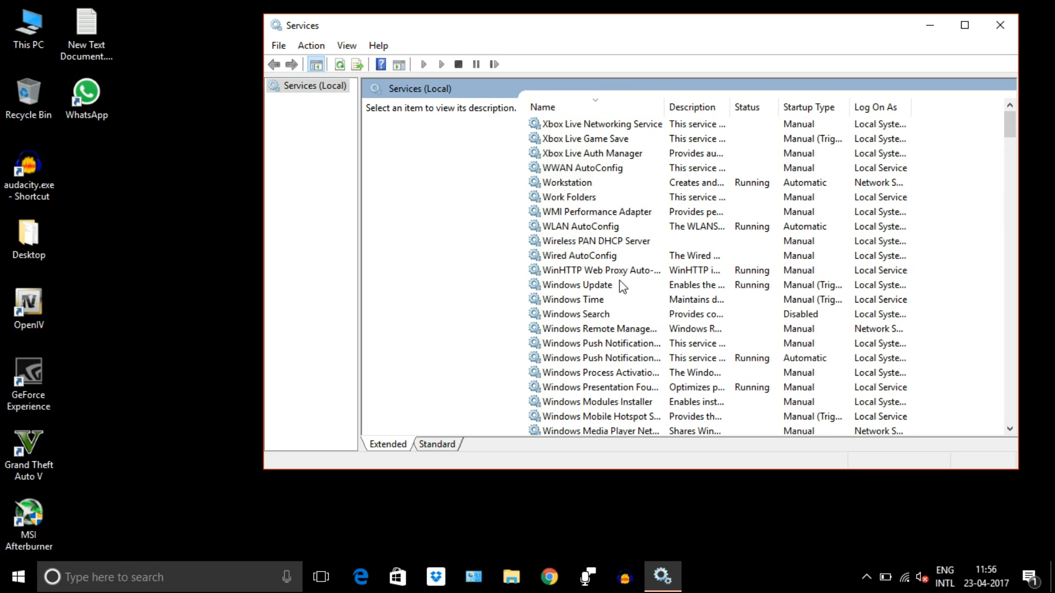
Step: Locate and select the Windows Audio service in the local services list
scroll(down, 3)
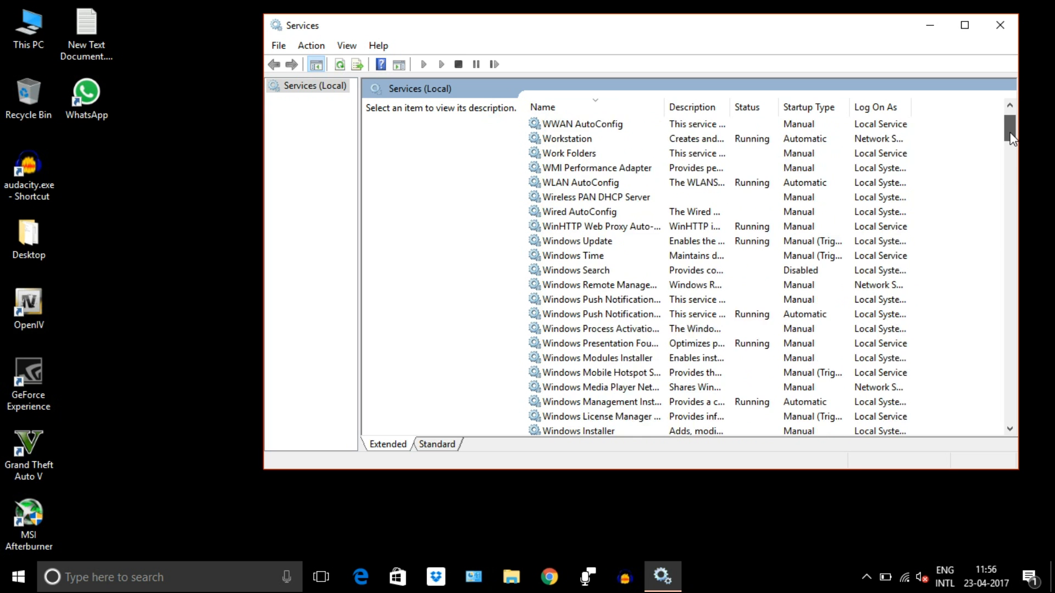
scroll(down, 3)
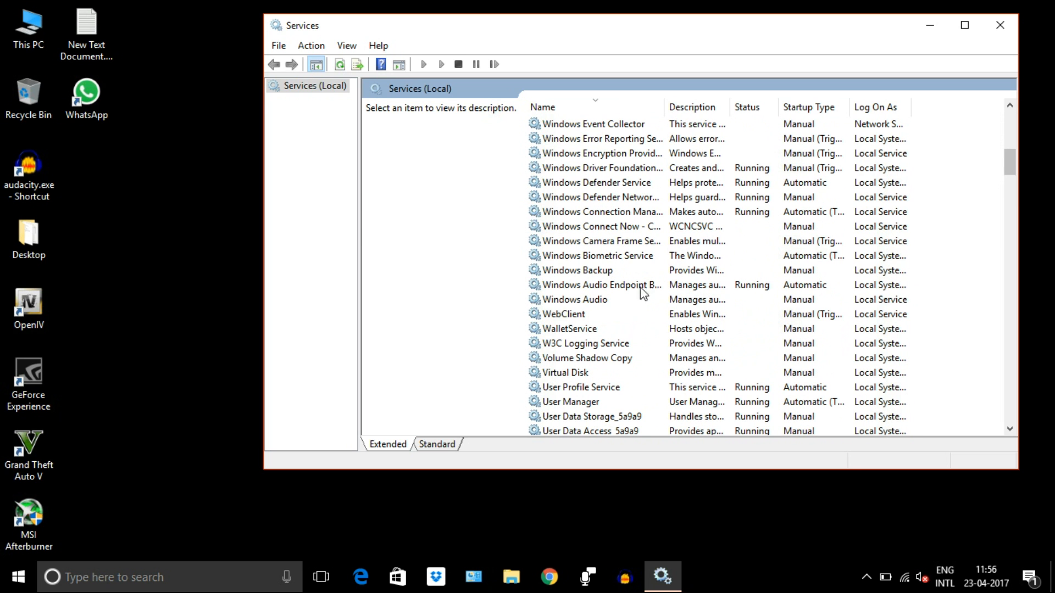
click(574, 299)
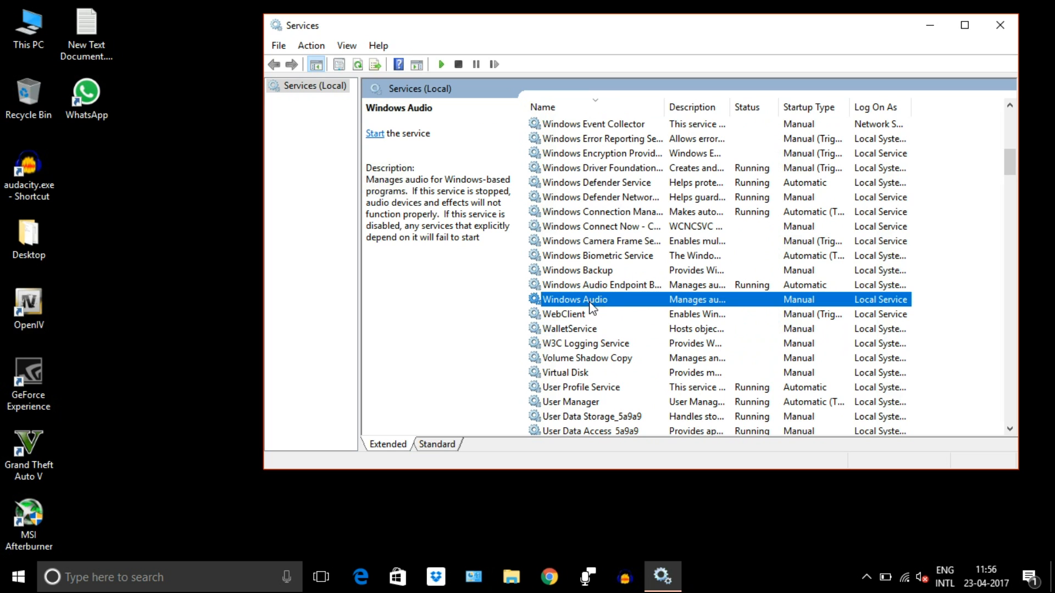
Step: Set Windows Audio's startup type to Automatic, start it and confirm with OK
double_click(576, 299)
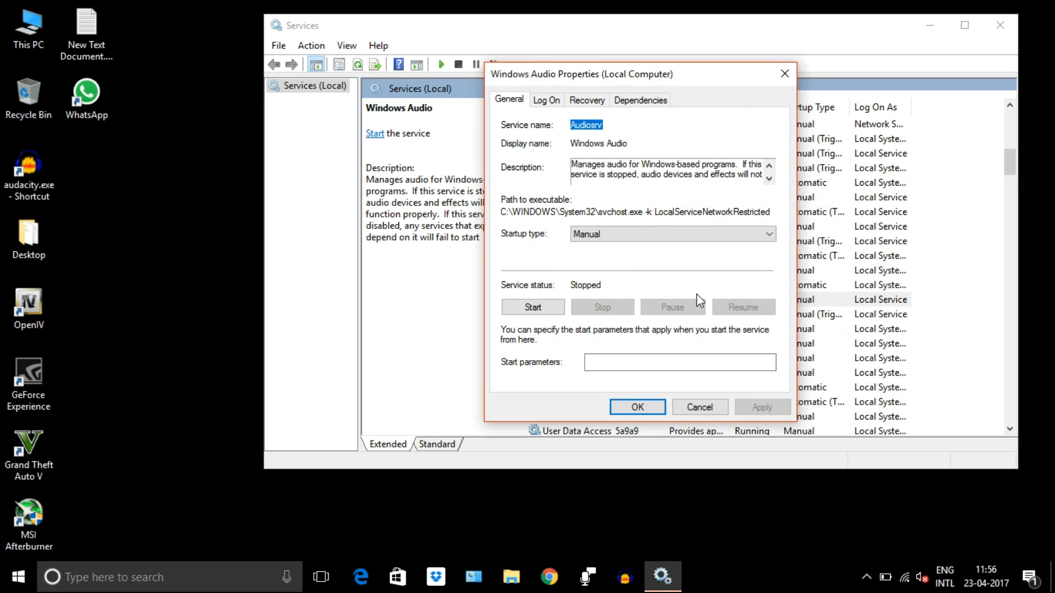
click(672, 234)
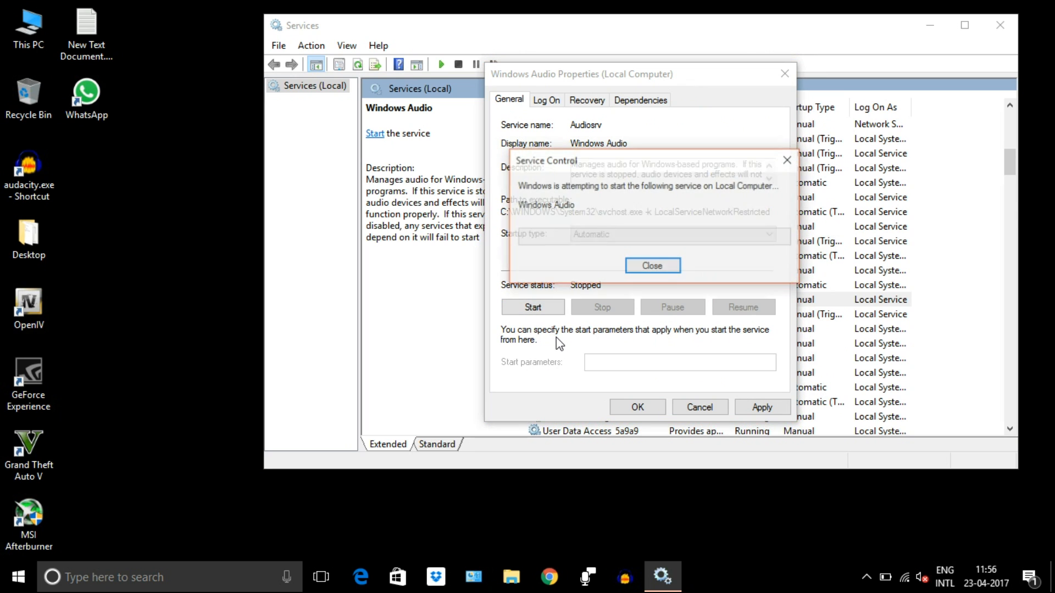
click(653, 264)
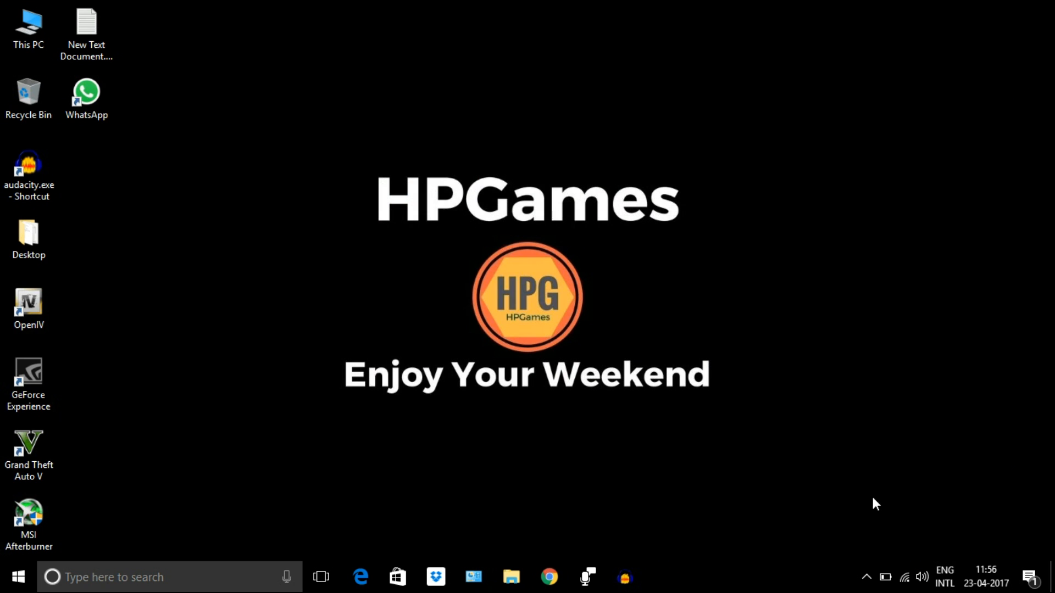
mouse_move(923, 578)
text(d)
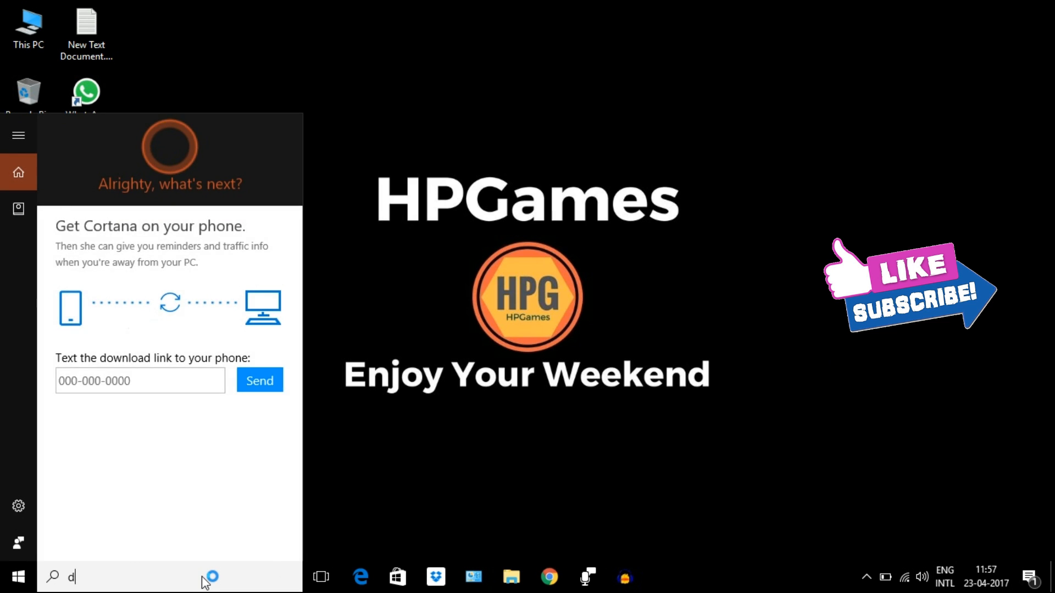
Step: Launch Device Manager via search and expand 'Sound, video and game controllers' to its audio devices
text(evice ma)
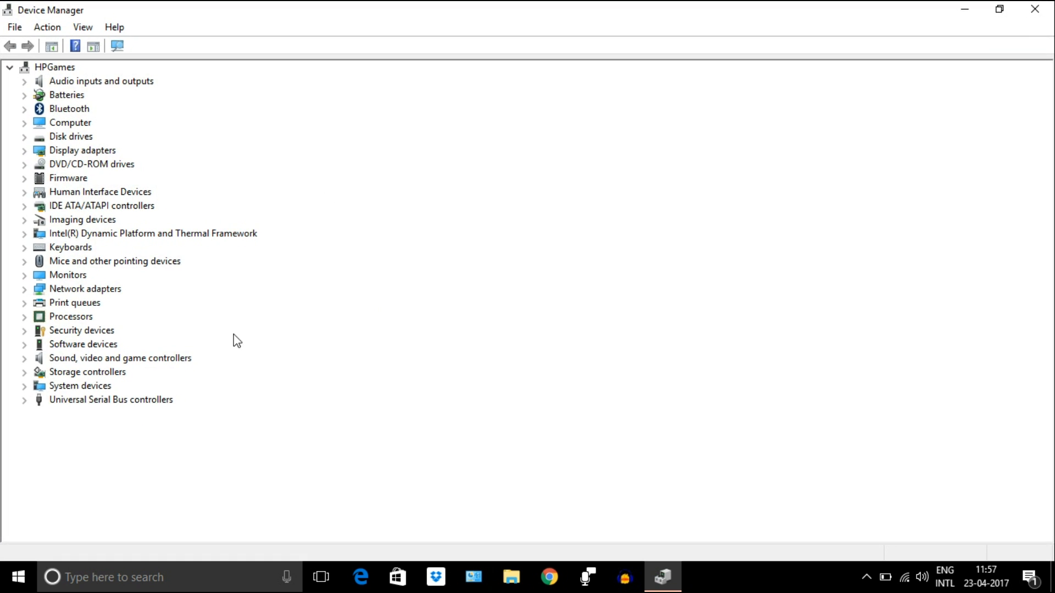
click(119, 358)
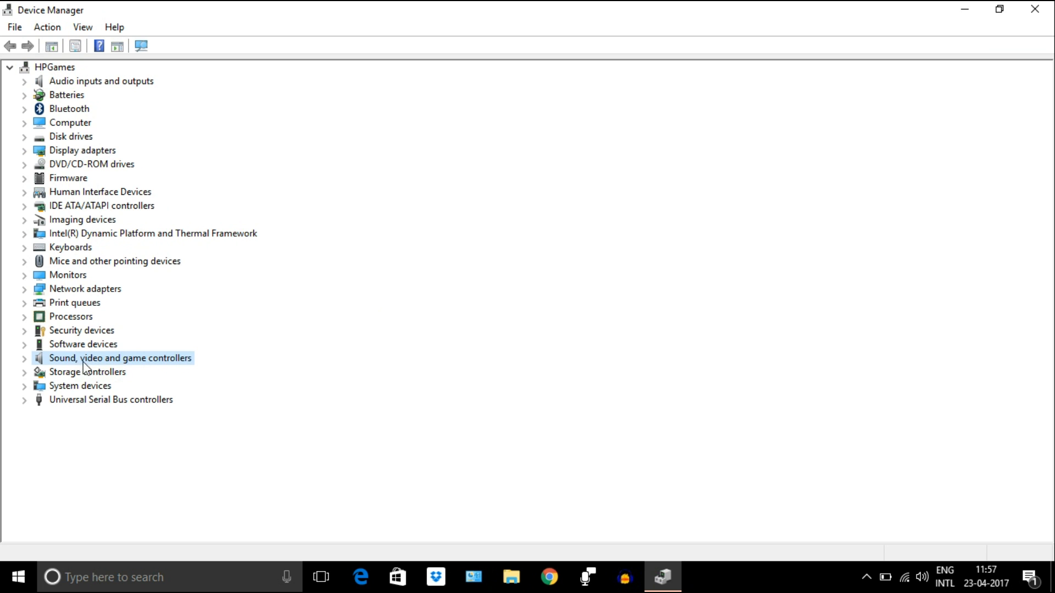
mouse_move(167, 364)
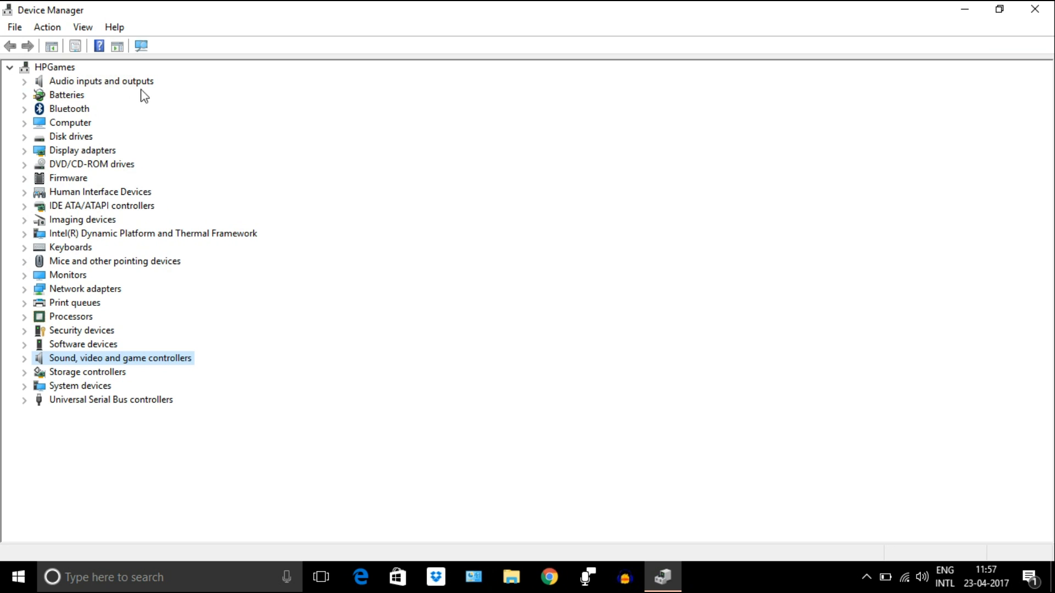
mouse_move(127, 370)
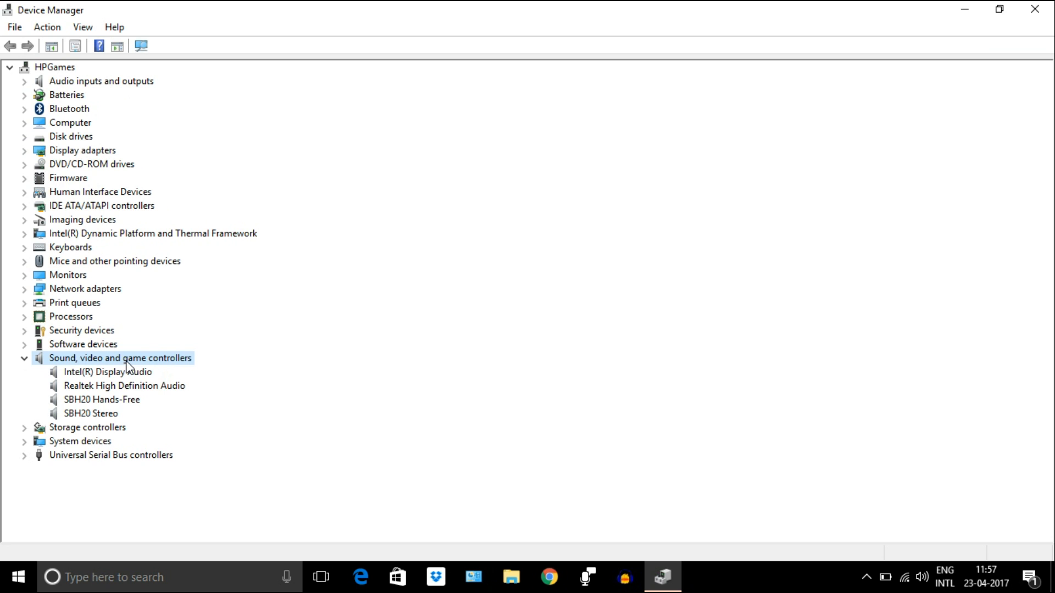
click(83, 413)
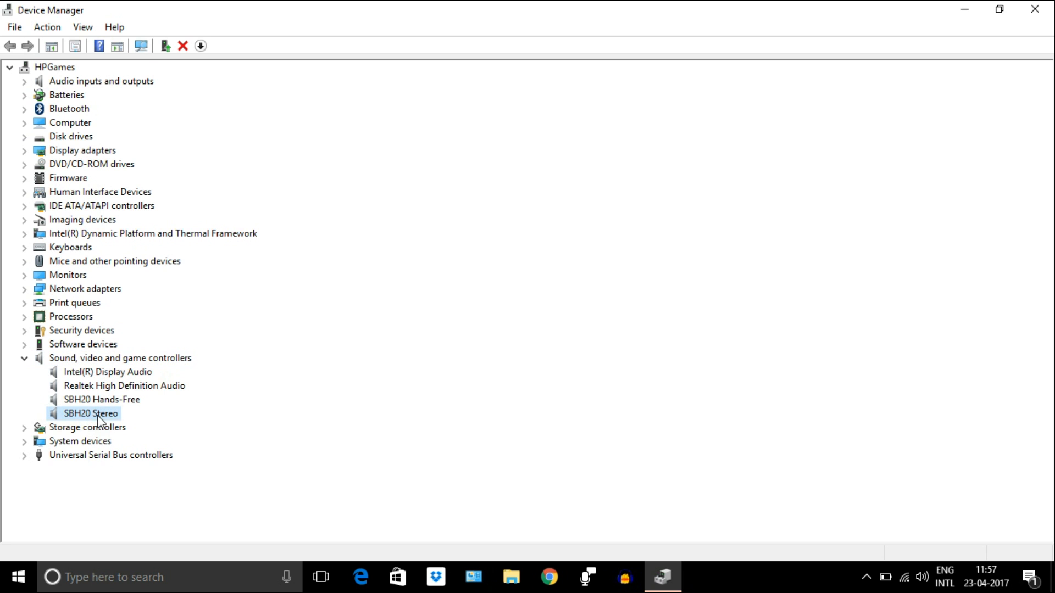
Step: From Realtek High Definition Audio's properties Driver details, start Update Driver
right_click(76, 413)
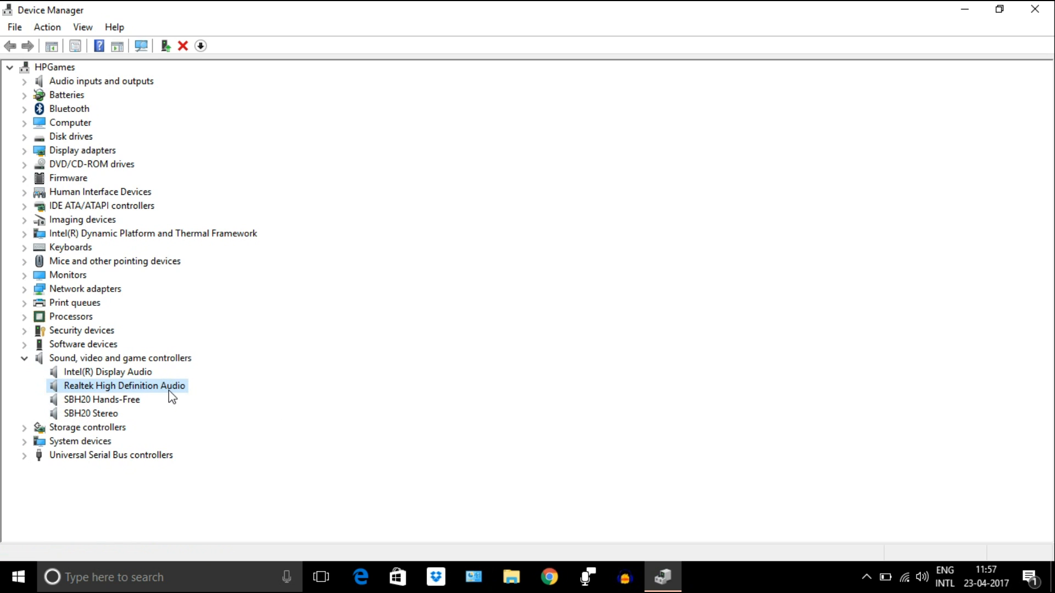
right_click(117, 385)
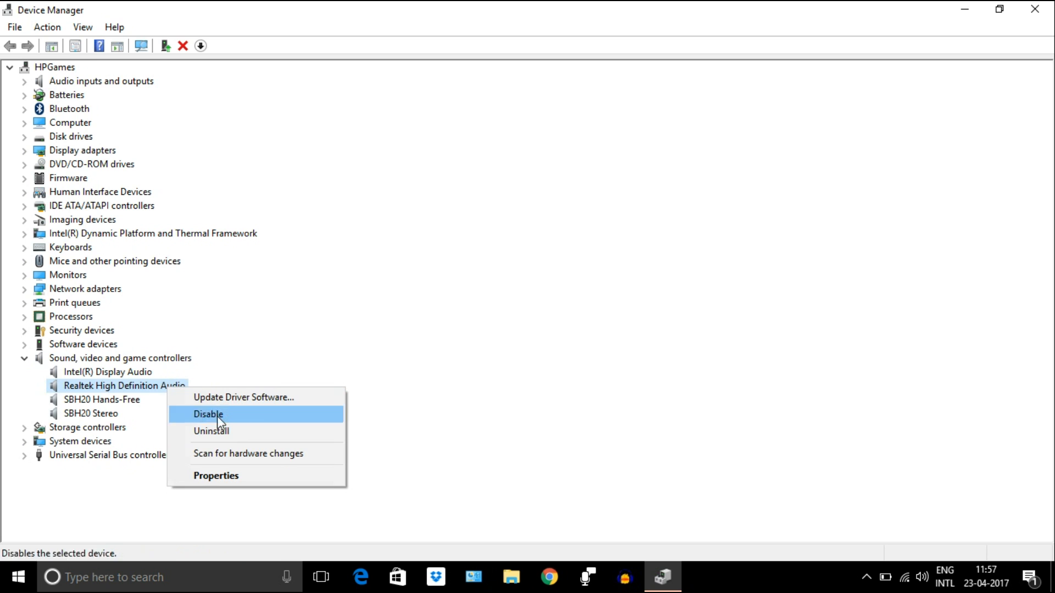
click(216, 475)
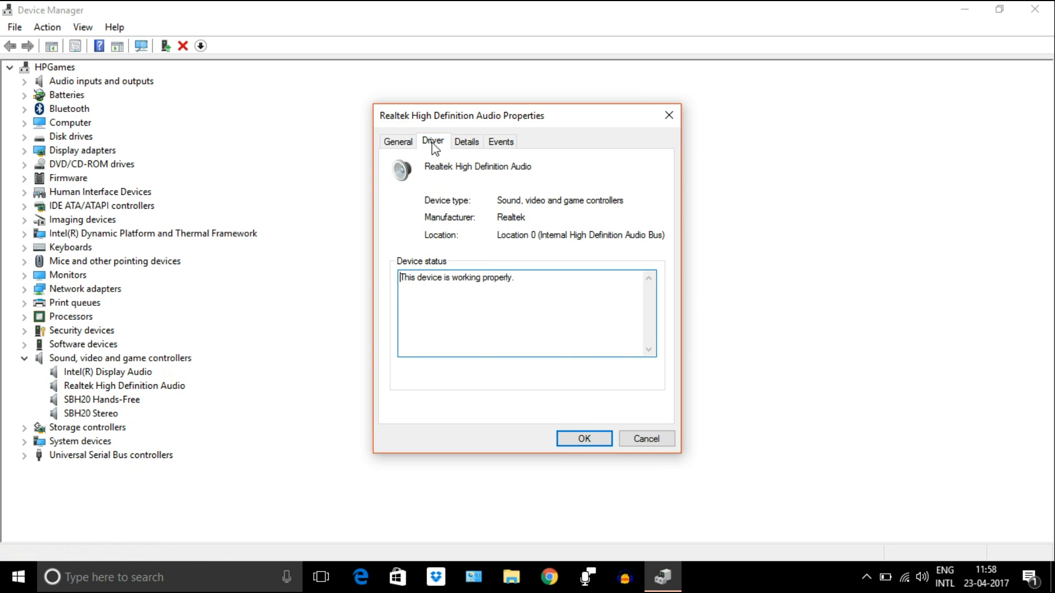
click(433, 142)
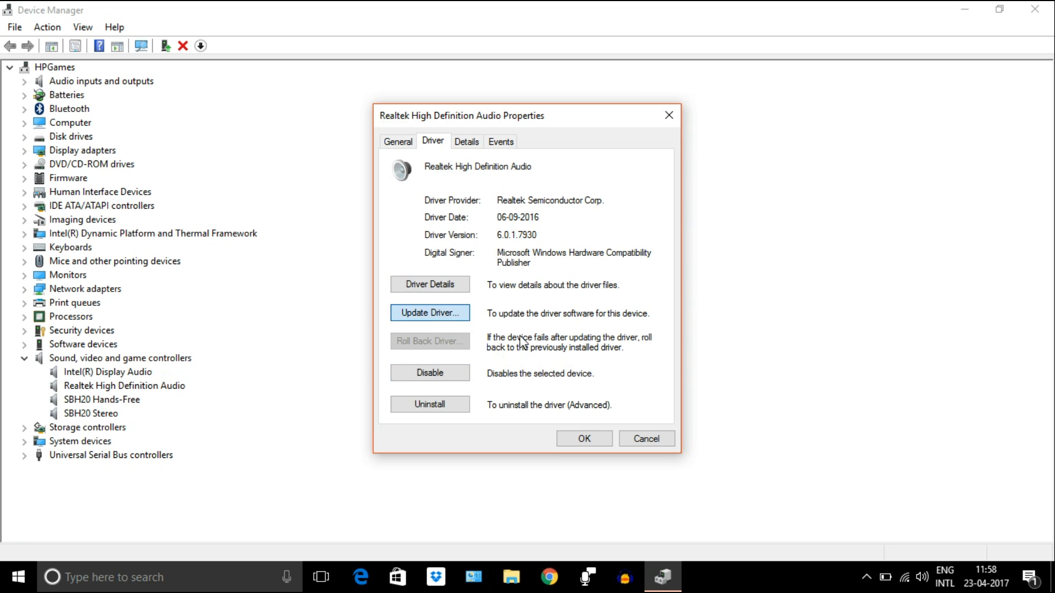
click(429, 312)
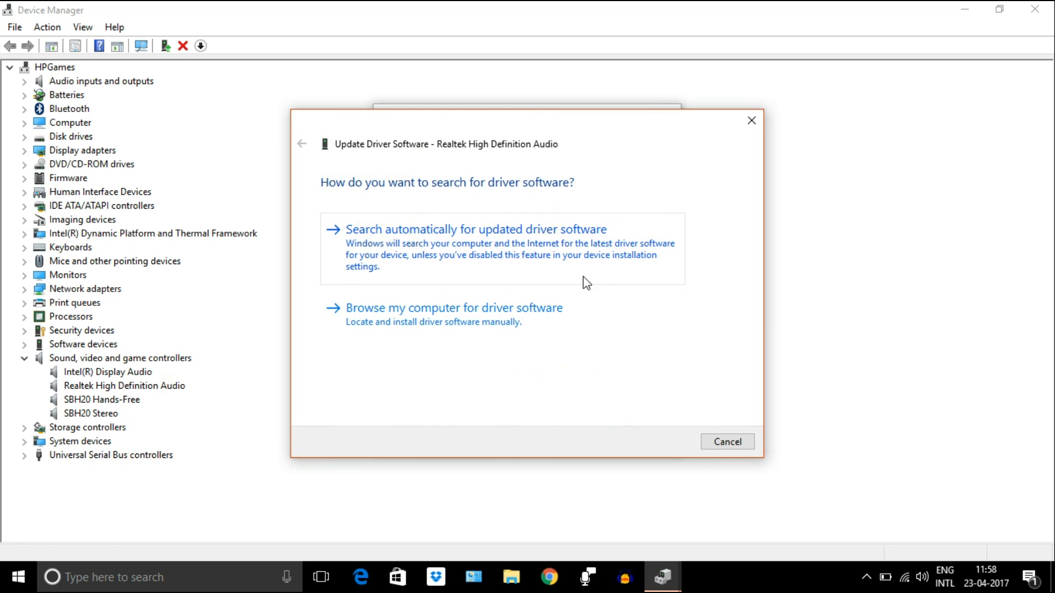
mouse_move(547, 333)
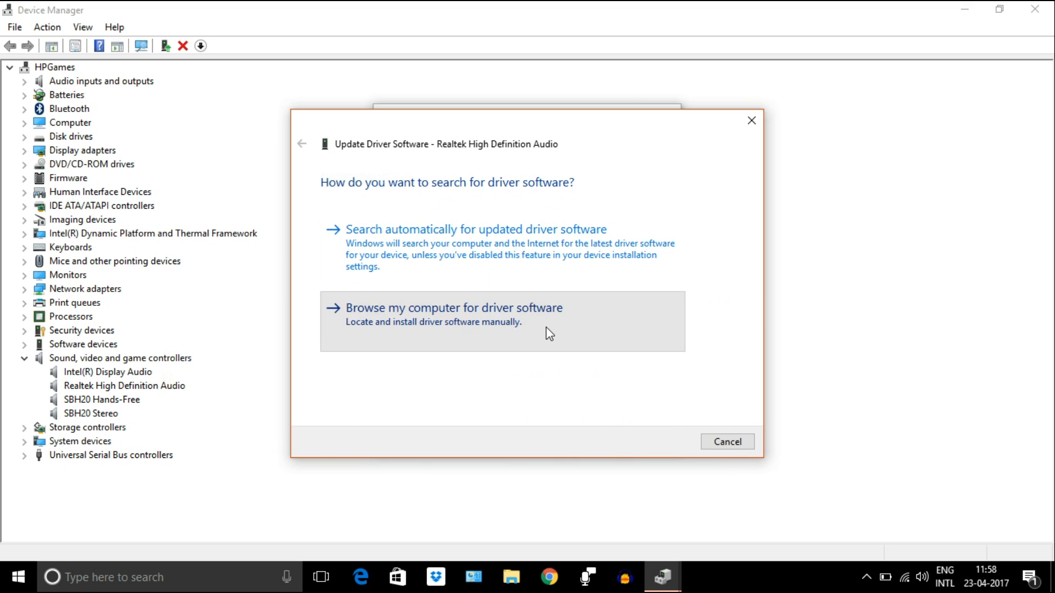
Step: Browse manually and install the Realtek High Definition Audio driver from the list
click(453, 308)
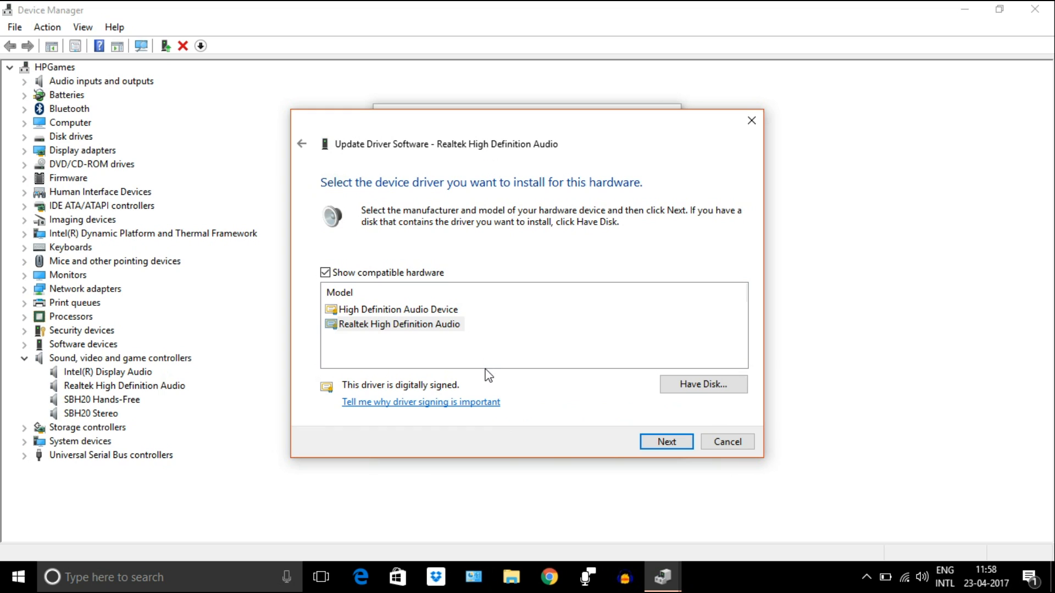
click(391, 310)
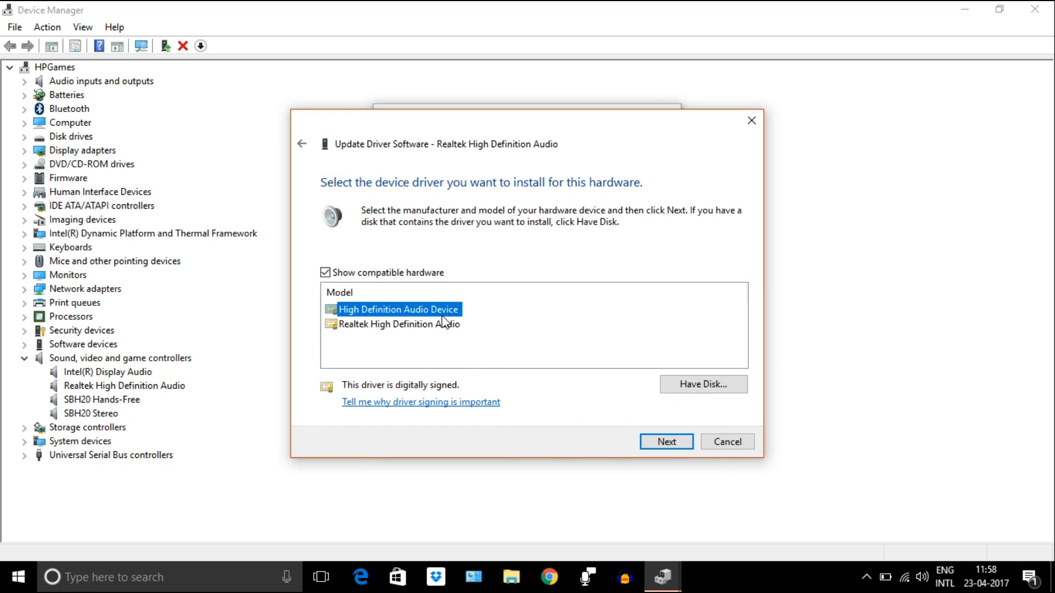
click(398, 324)
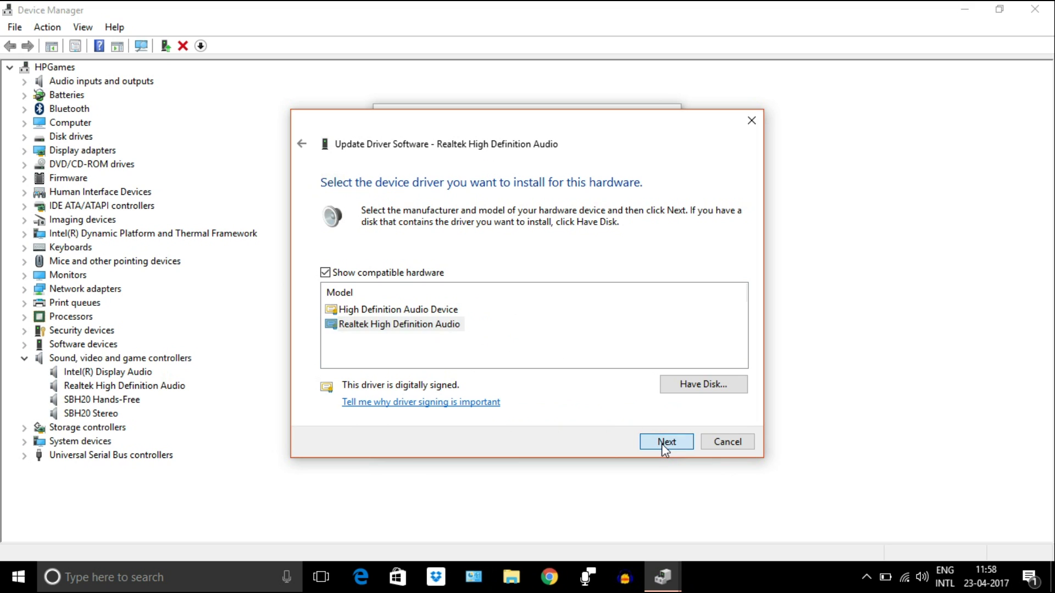
click(665, 442)
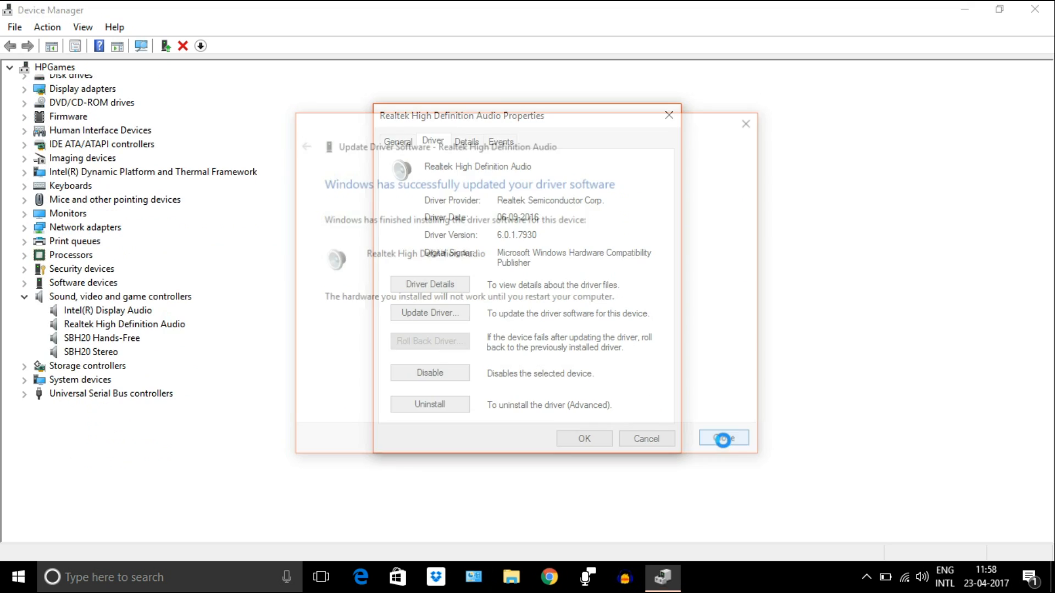
Step: Close the finished driver update and decline restarting the computer now
click(723, 439)
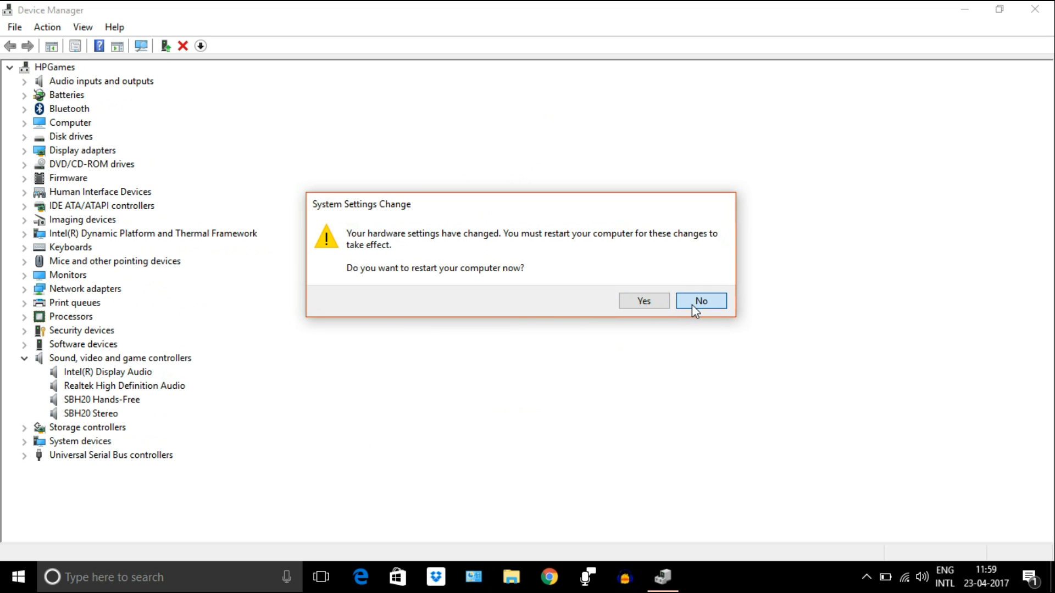
click(700, 300)
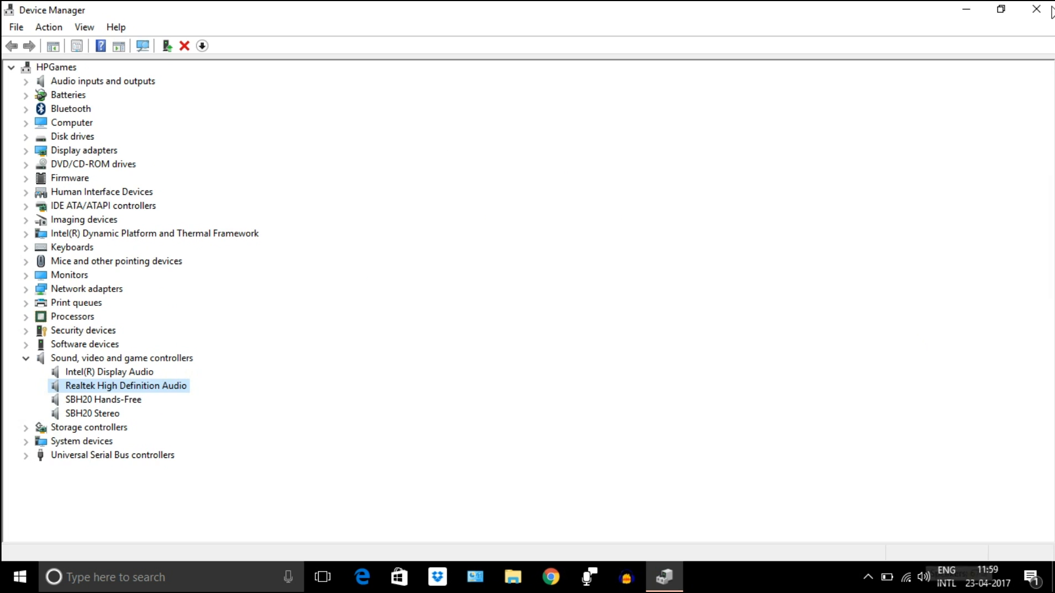
Step: Close Device Manager and move into Grand Theft Auto V gameplay
click(1031, 15)
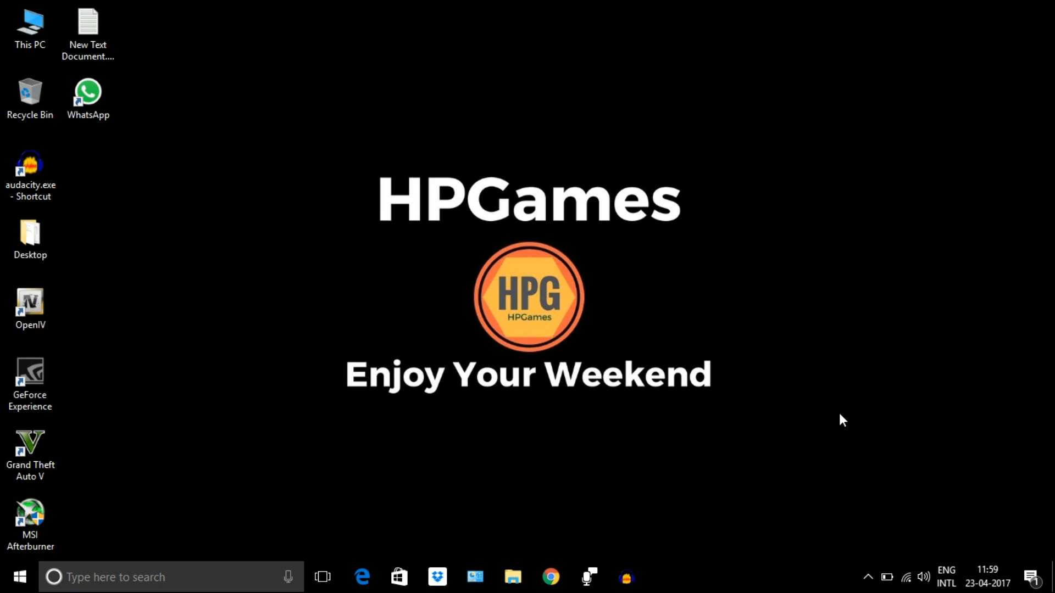
right_click(923, 576)
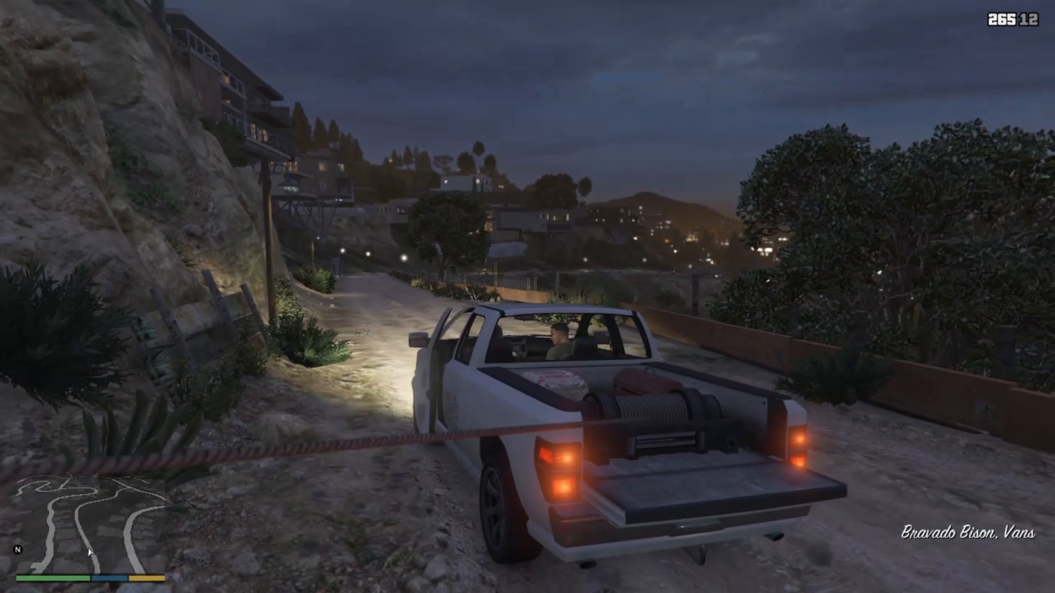
key(w)
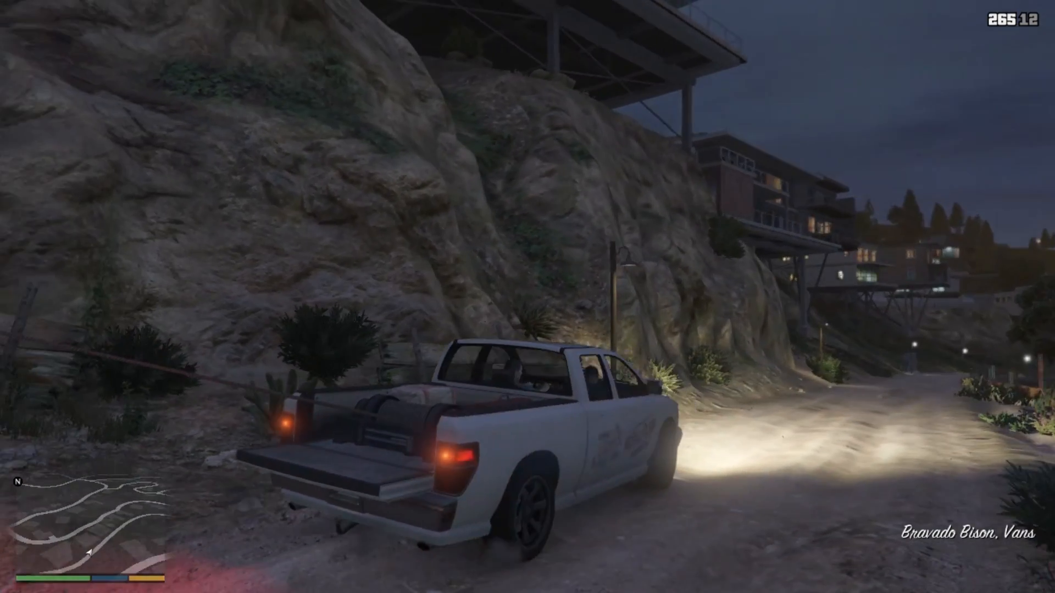